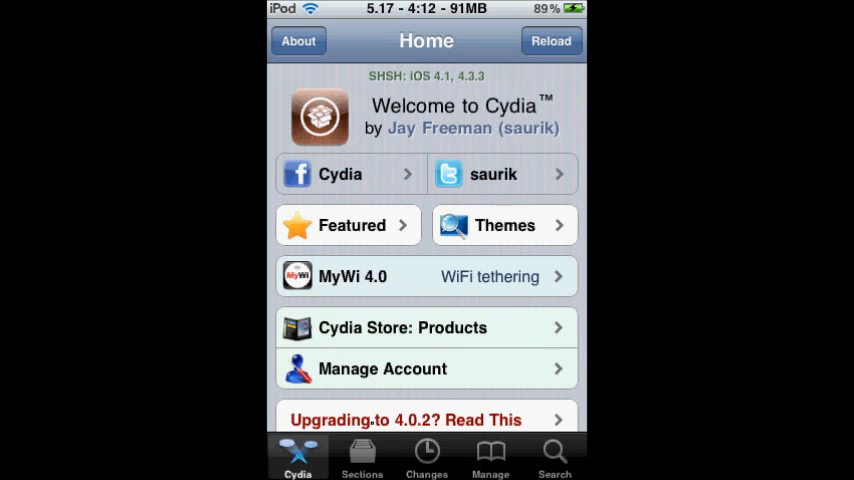
Search Cydia packages for "Music meow".
{"action": "left_click", "coordinate": [554, 457]}
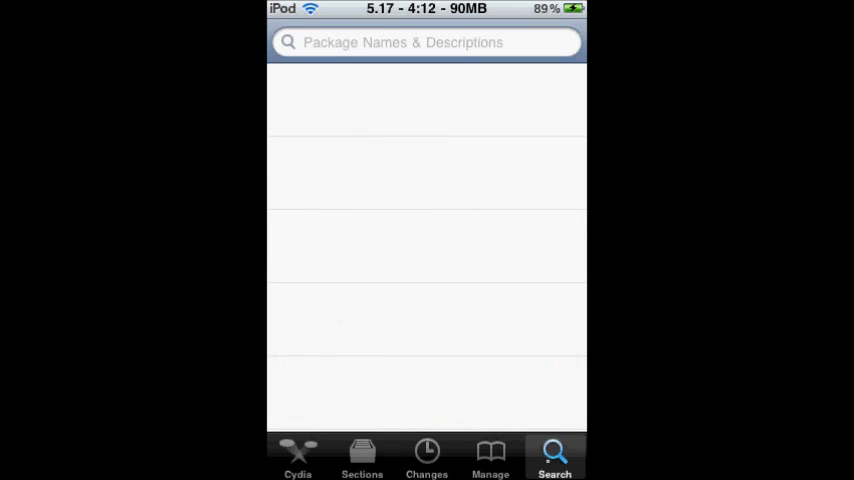
{"action": "type", "text": "Music meow"}
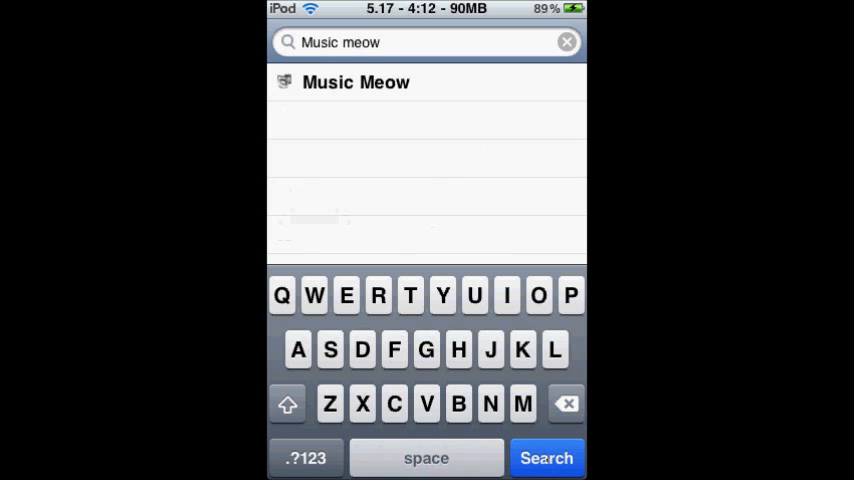
Install the Music Meow package and return to Cydia once done.
{"action": "left_click", "coordinate": [356, 82]}
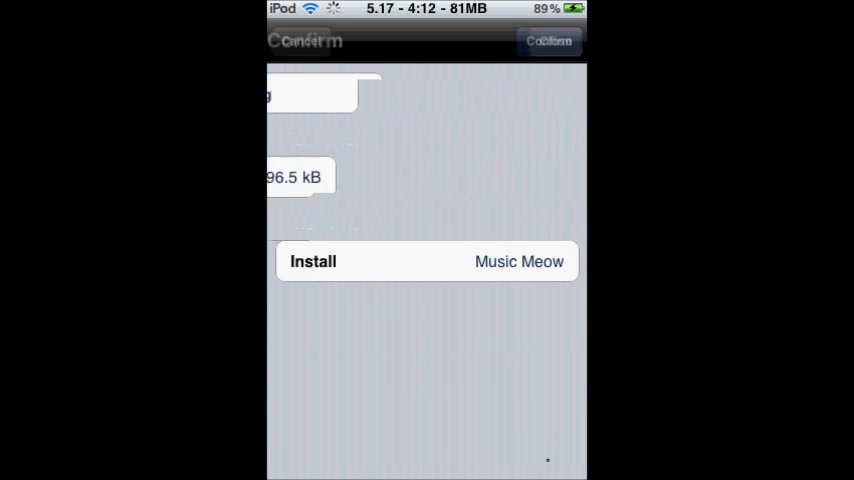
{"action": "left_click", "coordinate": [549, 41]}
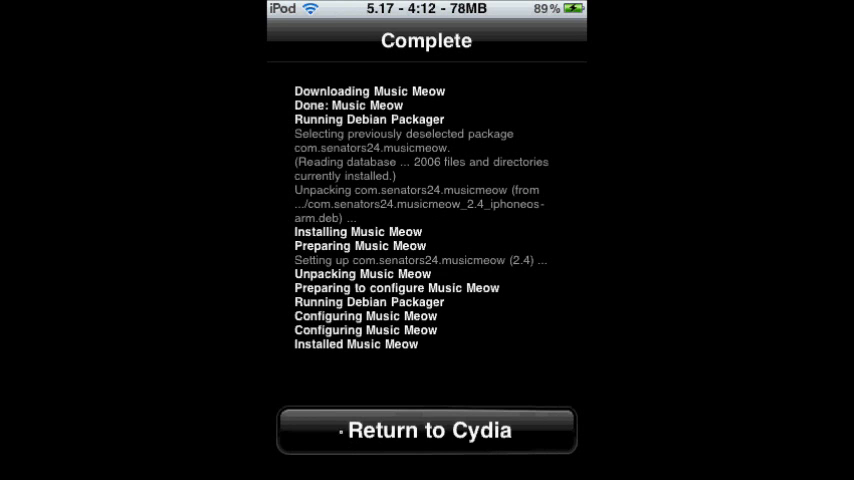
{"action": "left_click", "coordinate": [426, 430]}
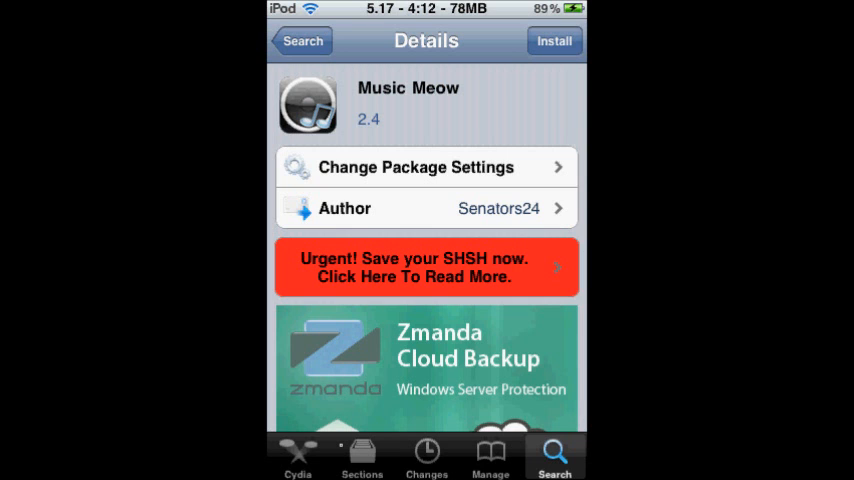
Leave Cydia and find the new MusicMeow icon on the home screen.
{"action": "left_click", "coordinate": [302, 41]}
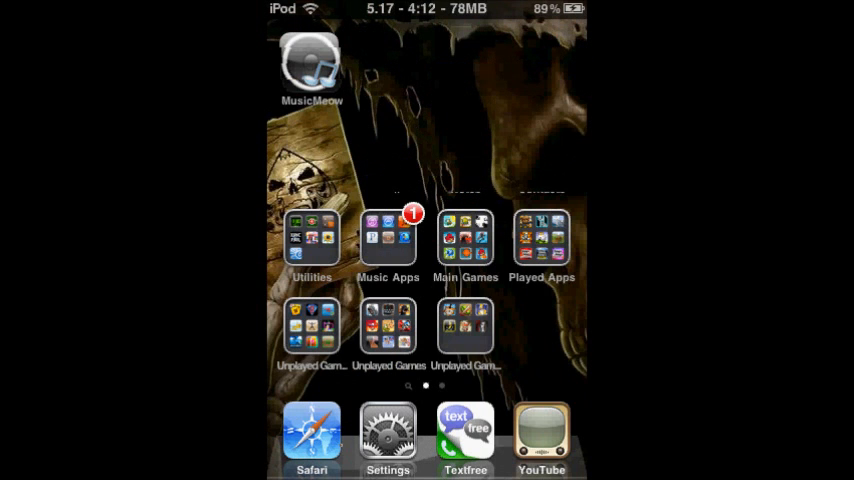
{"action": "scroll", "scroll_direction": "left", "scroll_amount": 3}
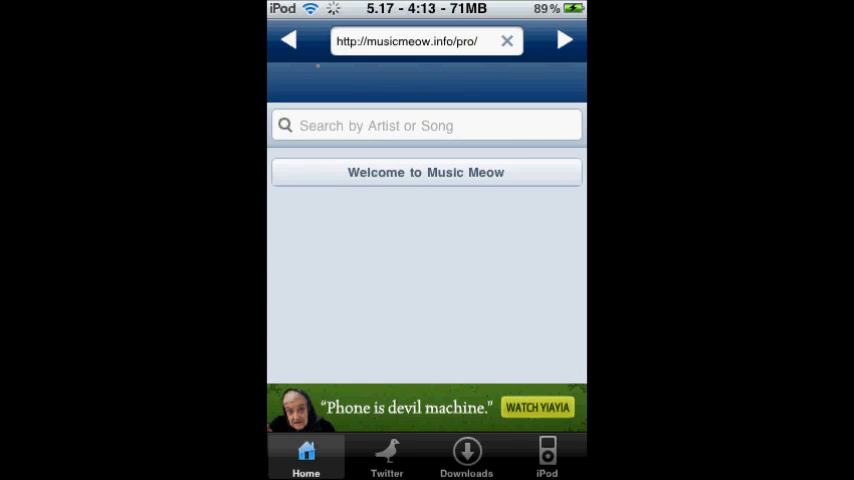
Search Music Meow for "Over and under by egypt central".
{"action": "left_click", "coordinate": [425, 125]}
{"action": "type", "text": "Over and under"}
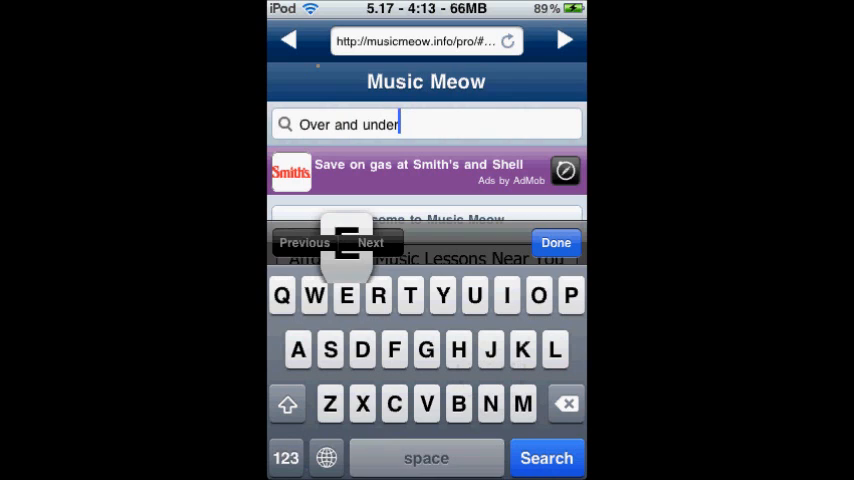
{"action": "type", "text": "by"}
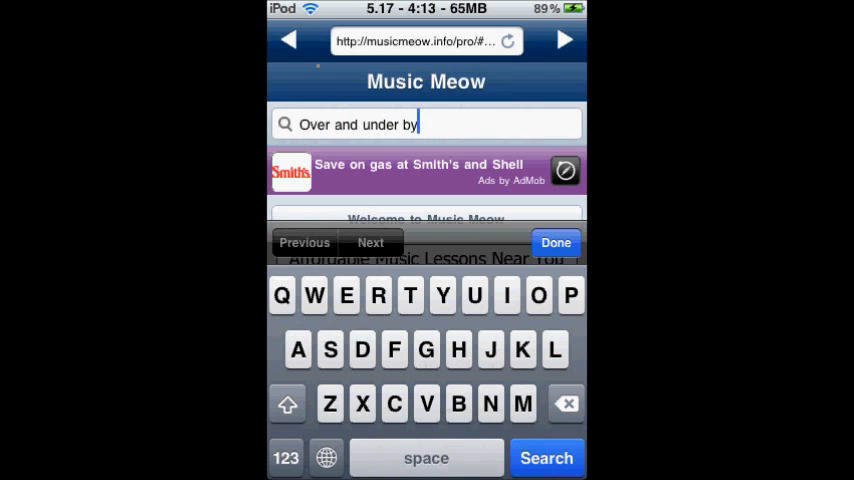
{"action": "type", "text": "egypt central"}
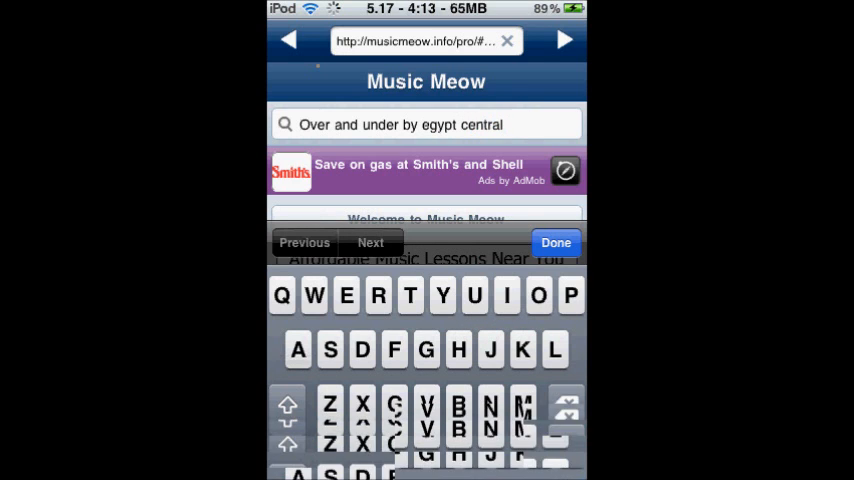
{"action": "left_click", "coordinate": [555, 242]}
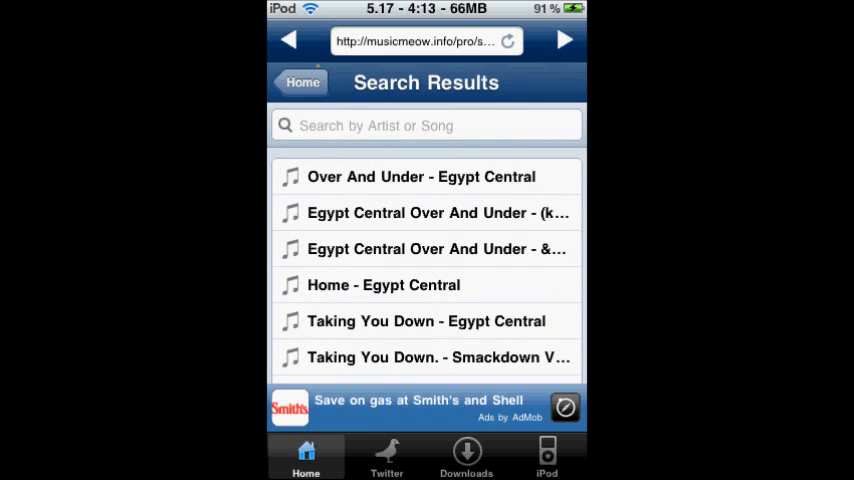
Preview Over And Under - Egypt Central at maximum volume, stop, then download it.
{"action": "left_click", "coordinate": [420, 176]}
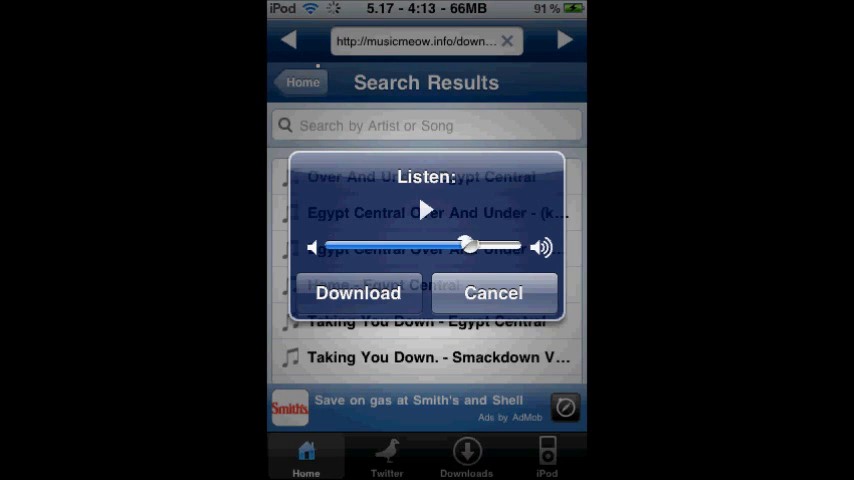
{"action": "left_click", "coordinate": [424, 209]}
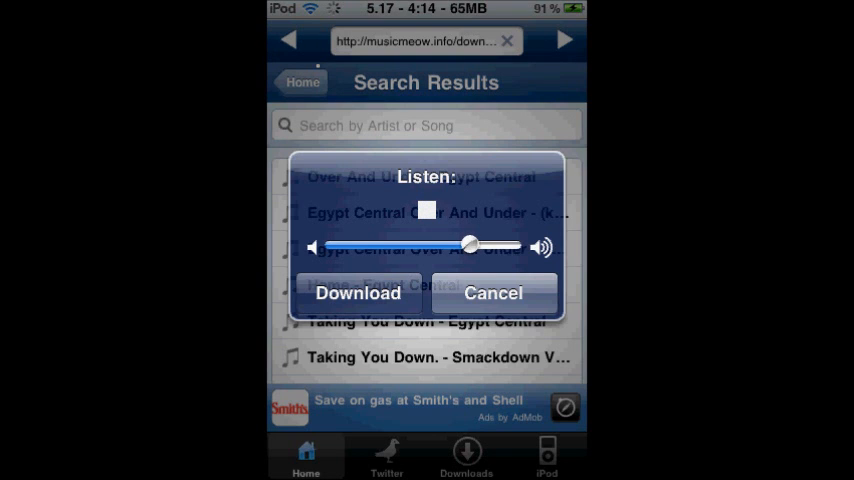
{"action": "left_click_drag", "start_coordinate": [468, 246], "coordinate": [512, 246]}
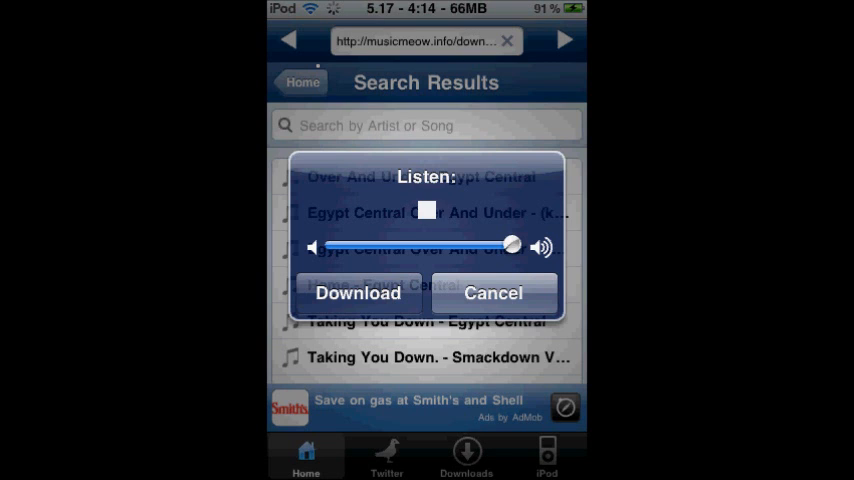
{"action": "left_click", "coordinate": [426, 209]}
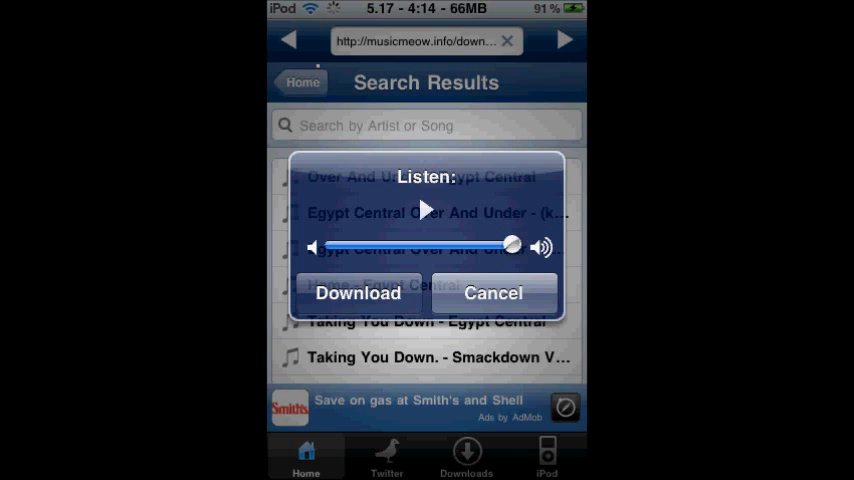
{"action": "left_click", "coordinate": [357, 293]}
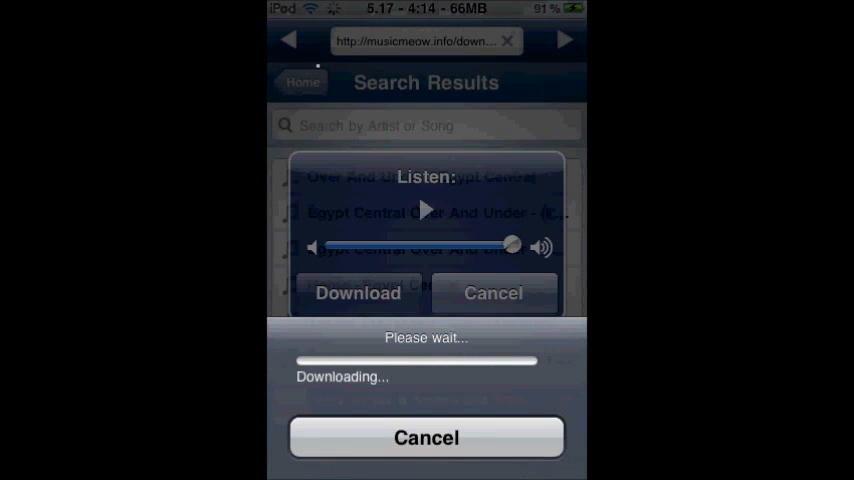